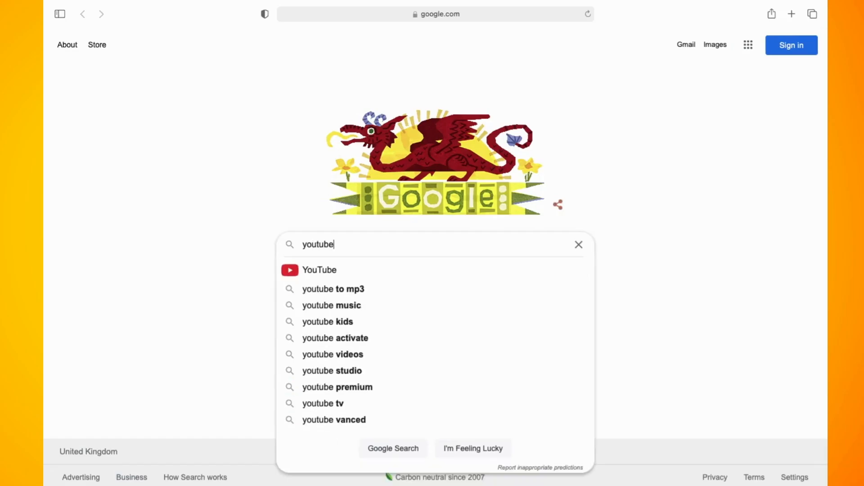
Search Google for 'youtube' and choose the official YouTube site from the results
click(393, 448)
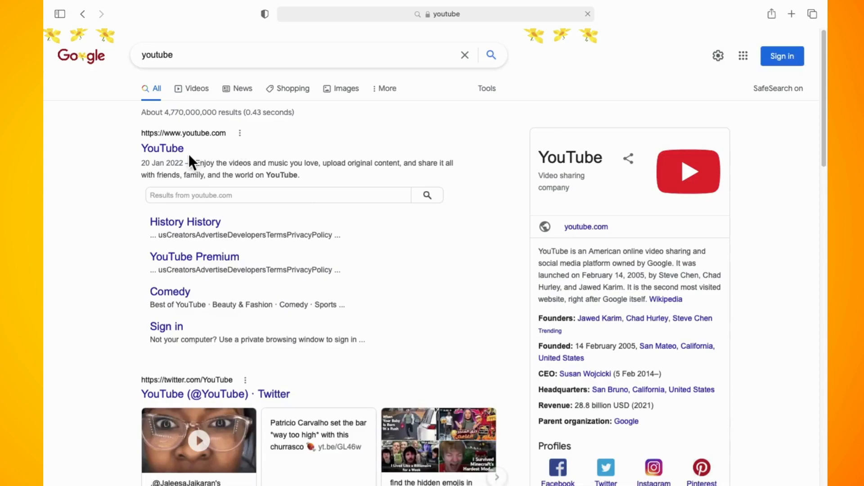
click(162, 147)
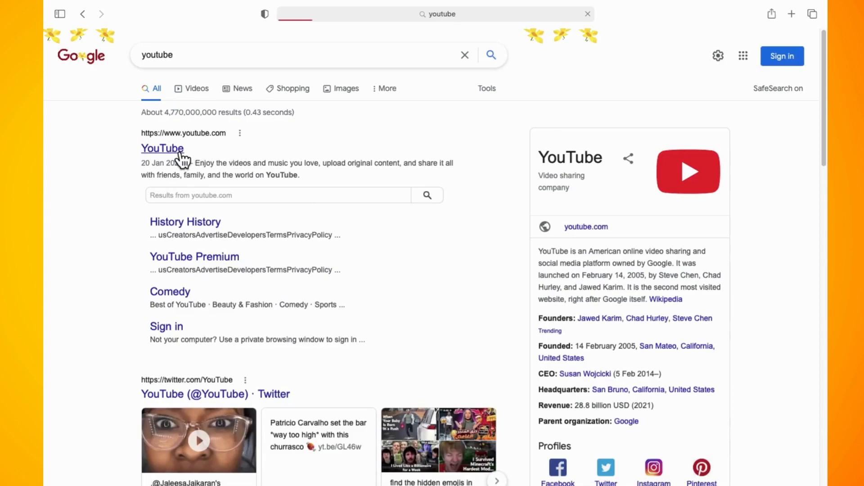
From the YouTube Library, reach the full watch history and the Comments history under Manage All History
click(162, 149)
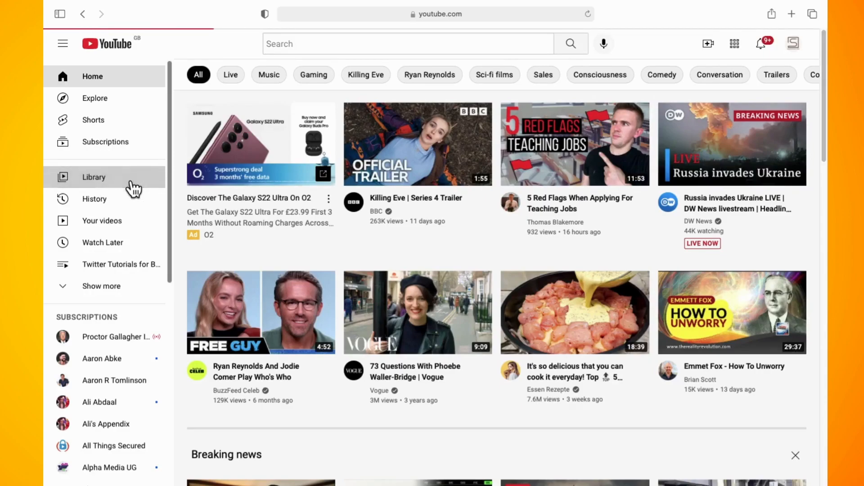
click(93, 178)
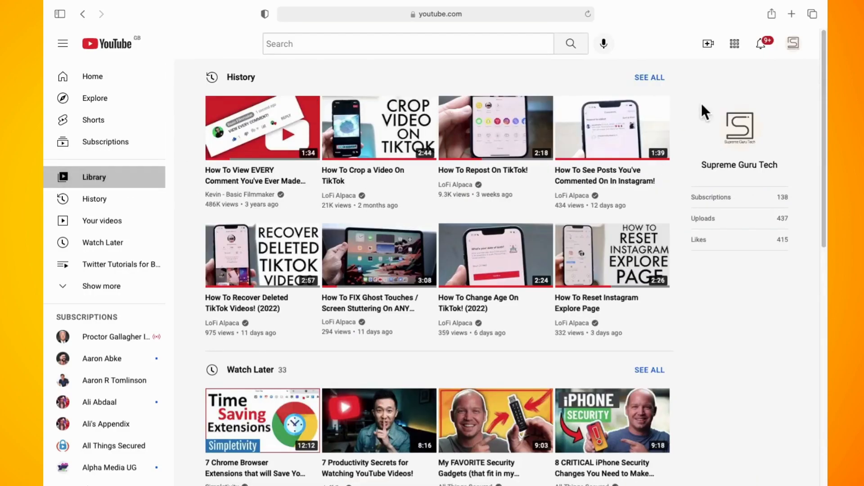
mouse_move(656, 91)
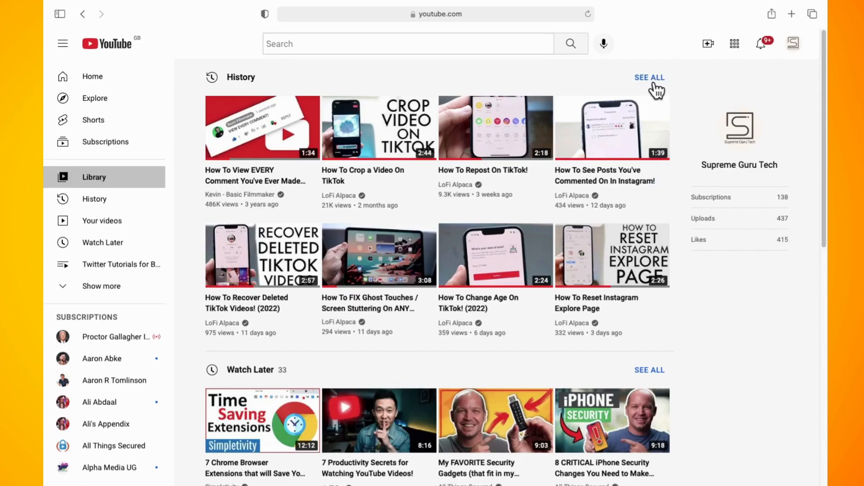
click(650, 78)
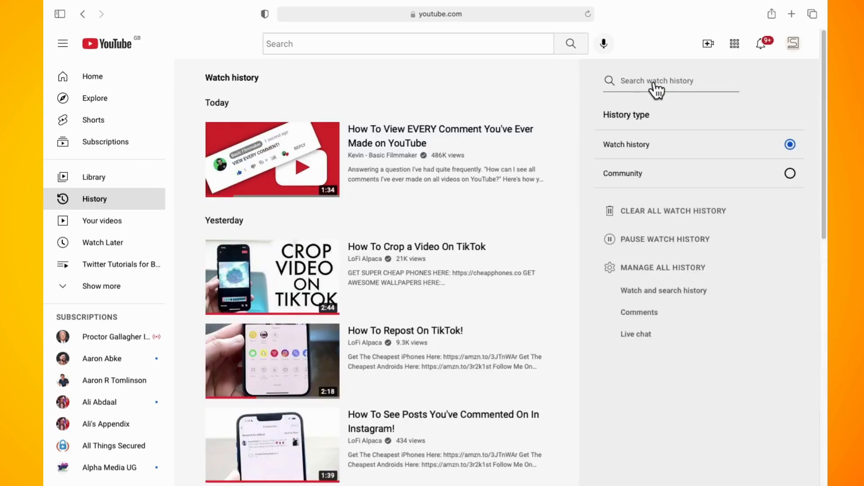
mouse_move(653, 325)
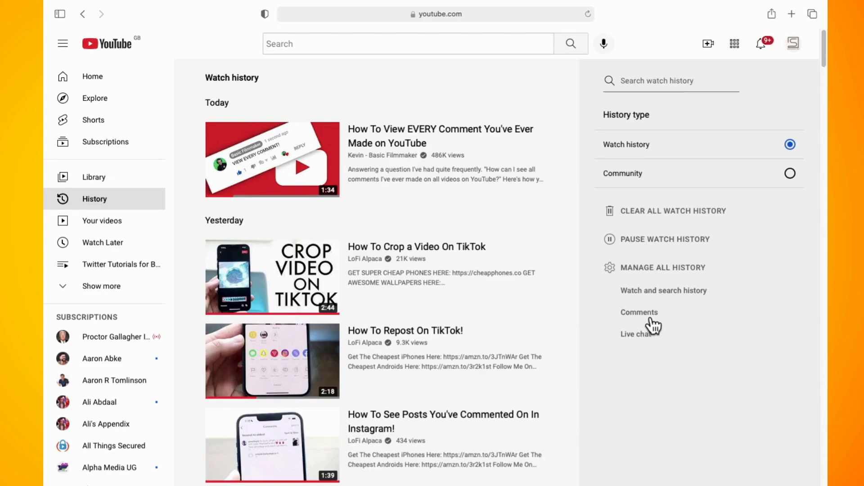
click(639, 313)
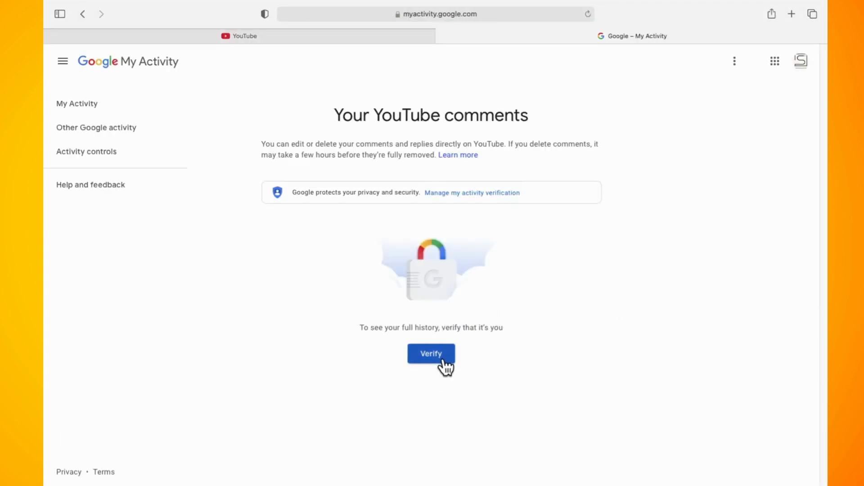
Verify identity and browse the comment replies listed from Today back to 26 February
click(431, 353)
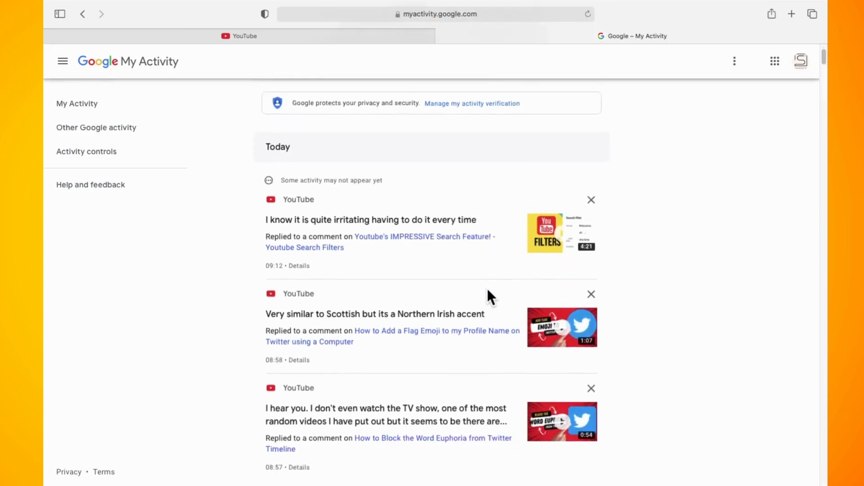
scroll(down, 3)
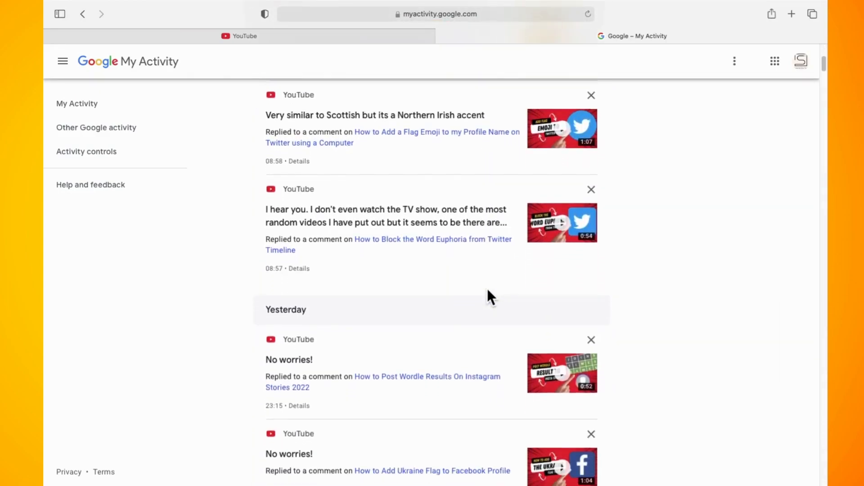
scroll(down, 3)
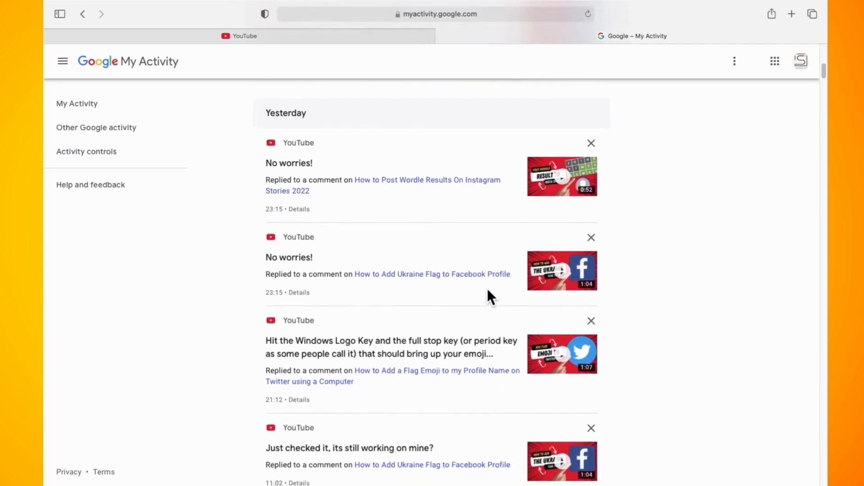
scroll(down, 3)
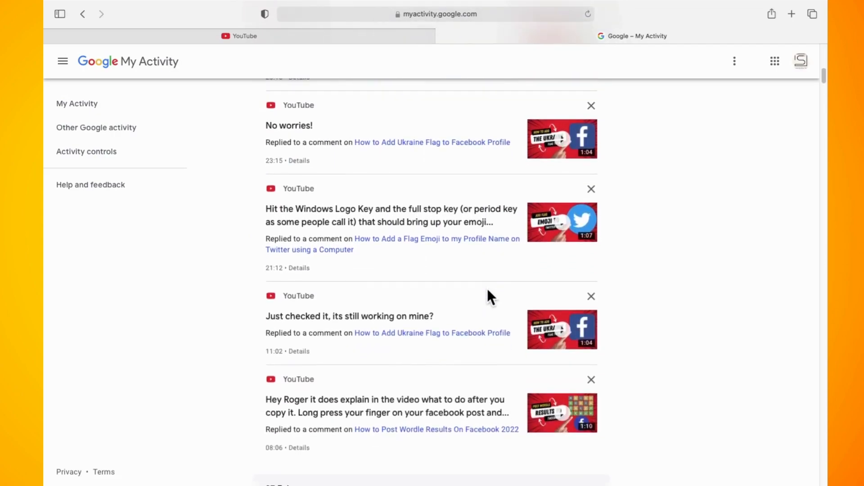
scroll(down, 3)
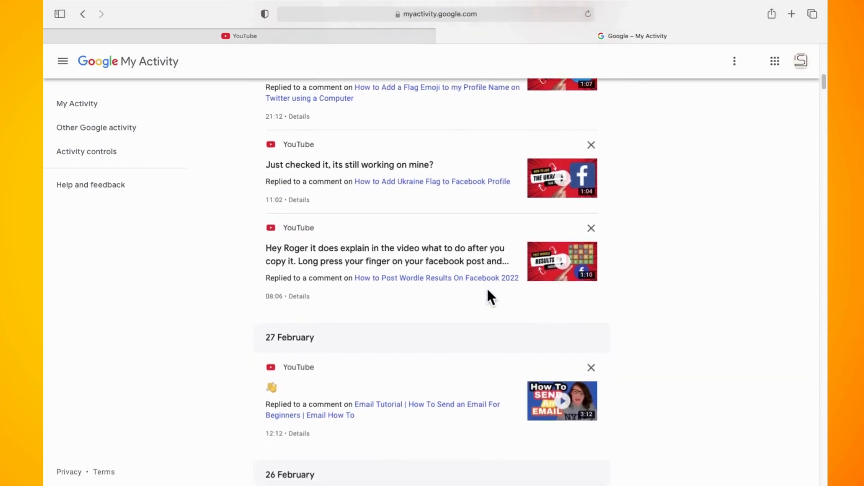
scroll(down, 3)
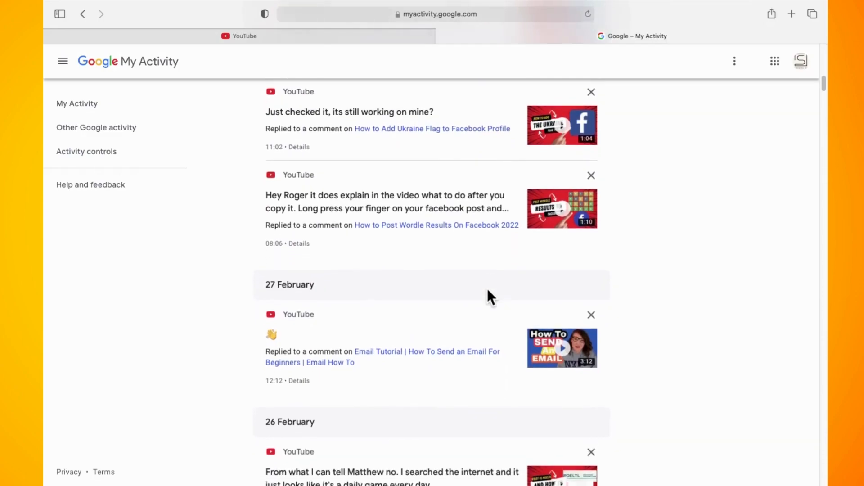
scroll(down, 3)
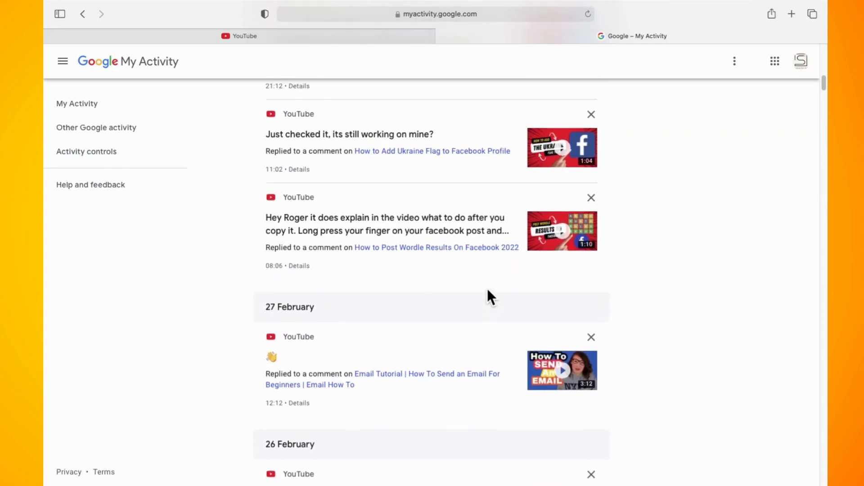